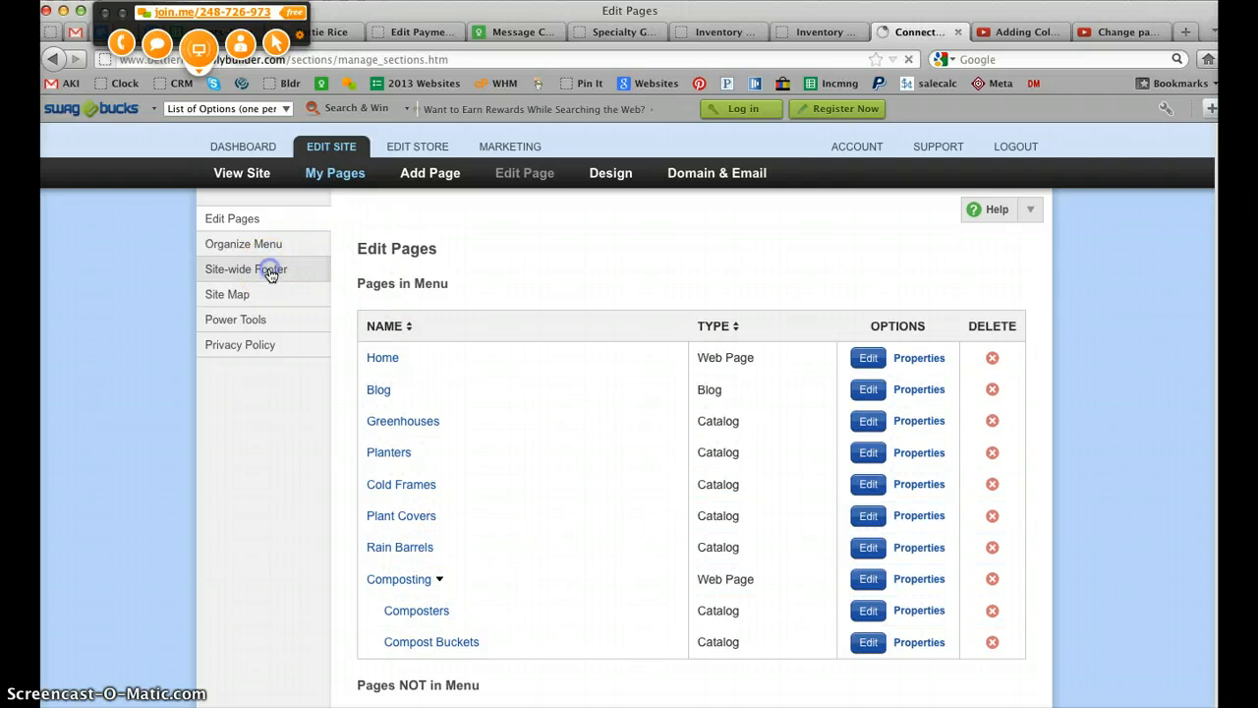
- Enter the Site-wide Footer editor from the My Pages sidebar
{"action": "left_click", "coordinate": [246, 268]}
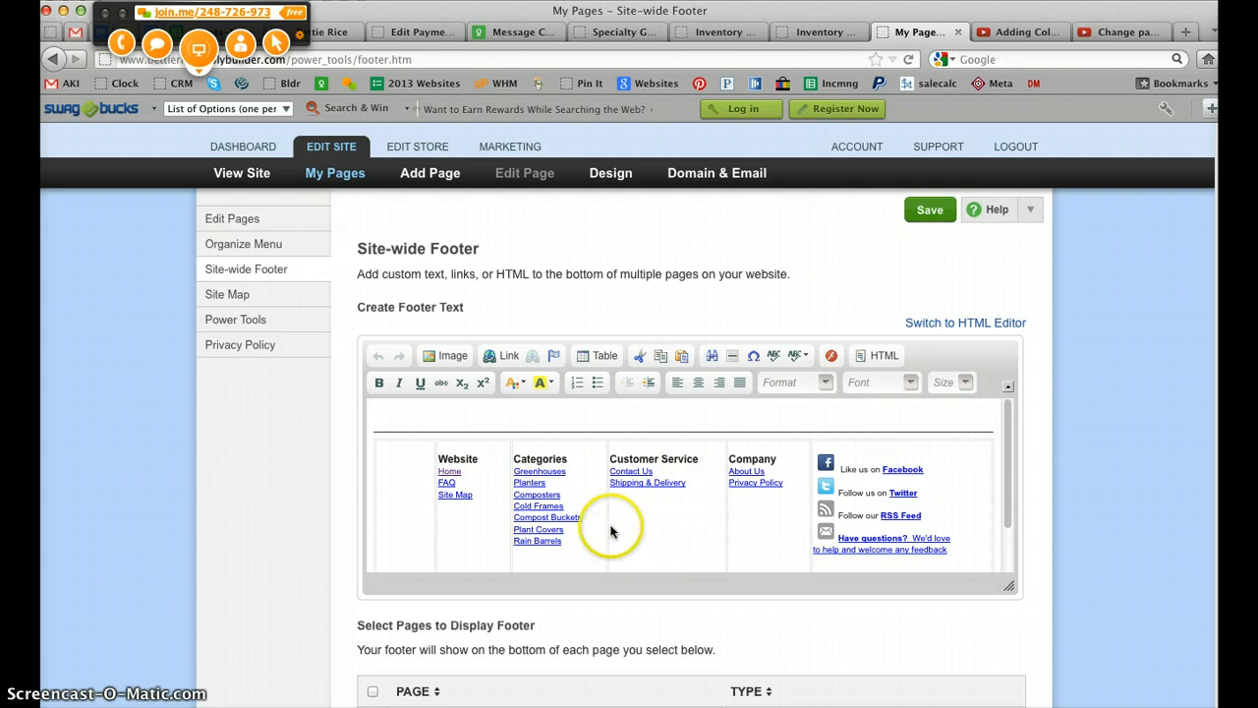
{"action": "mouse_move", "coordinate": [674, 521]}
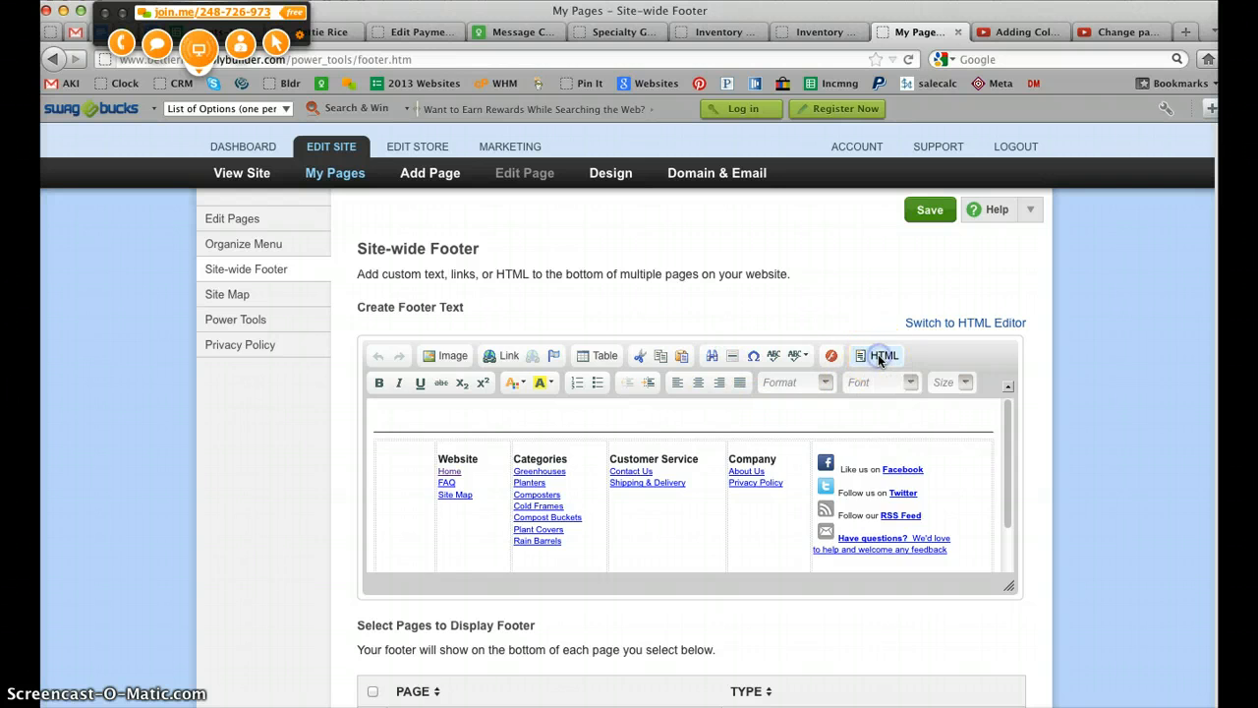
{"action": "left_click", "coordinate": [876, 354]}
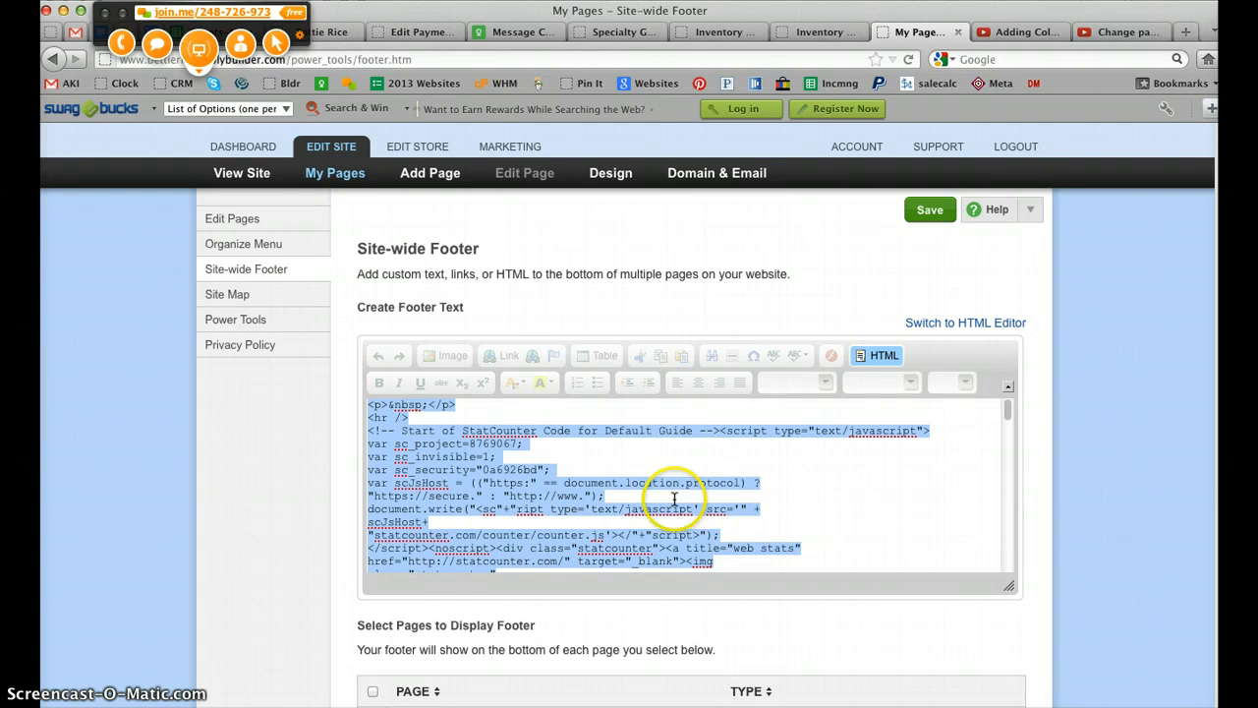
{"action": "mouse_move", "coordinate": [566, 495]}
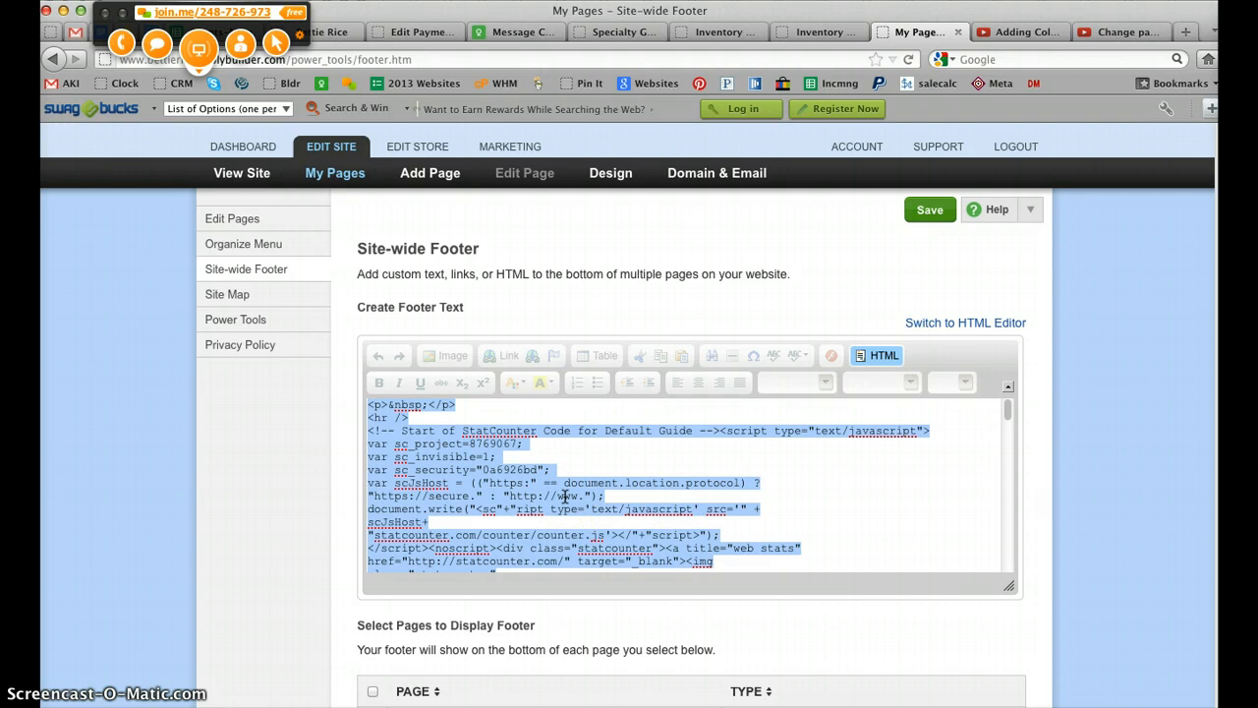
{"action": "right_click", "coordinate": [566, 495]}
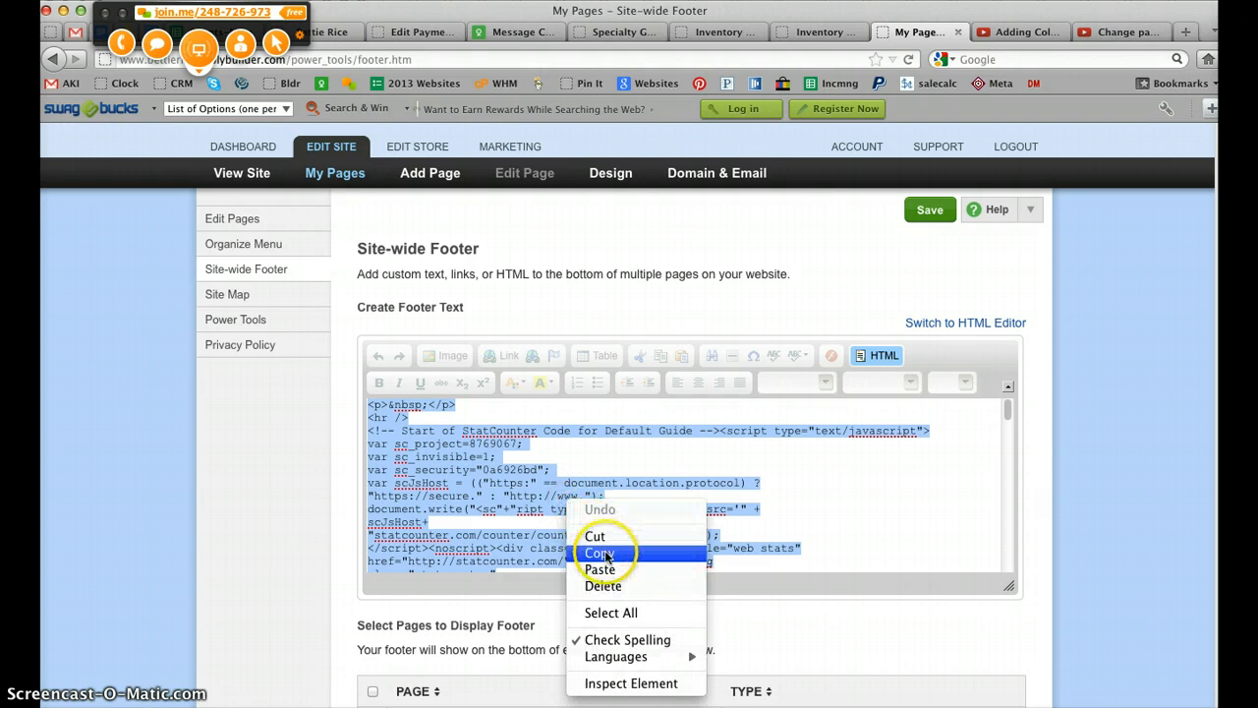
{"action": "left_click", "coordinate": [598, 552]}
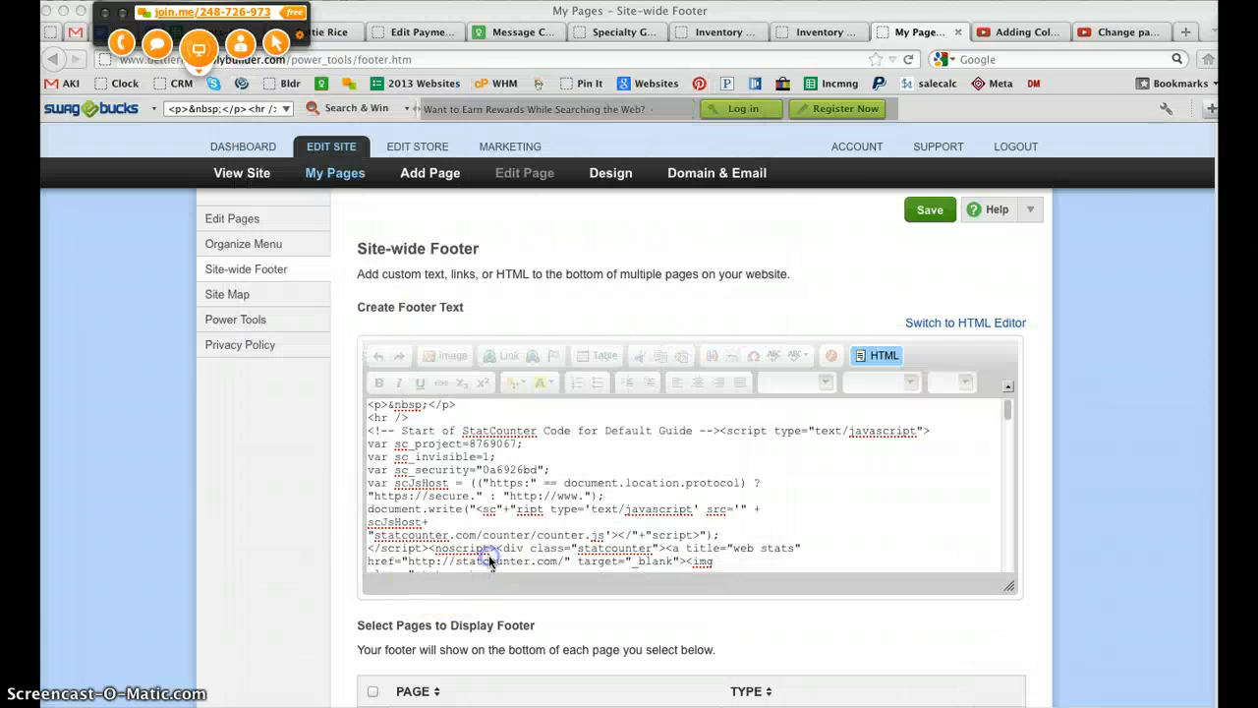
{"action": "left_click", "coordinate": [877, 354]}
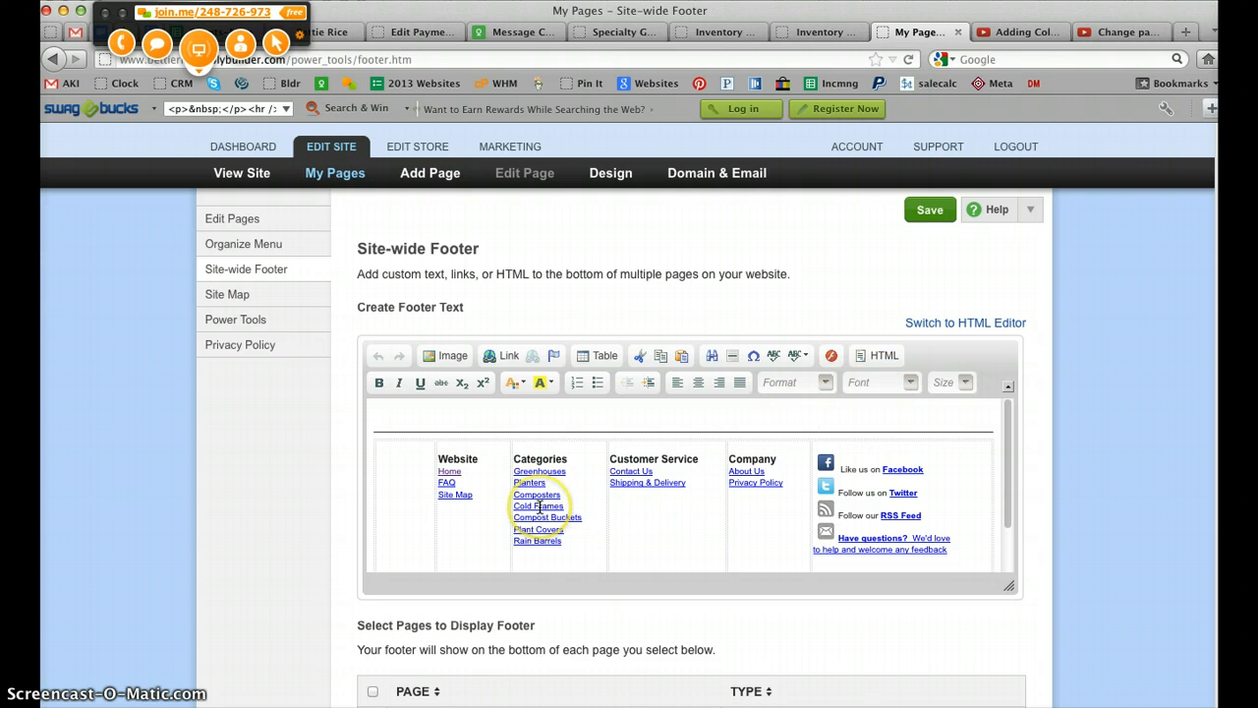
- Relink Cold Frames to cold-frames and Compost Buckets to compost-bin-bucket page addresses
{"action": "left_click", "coordinate": [538, 505]}
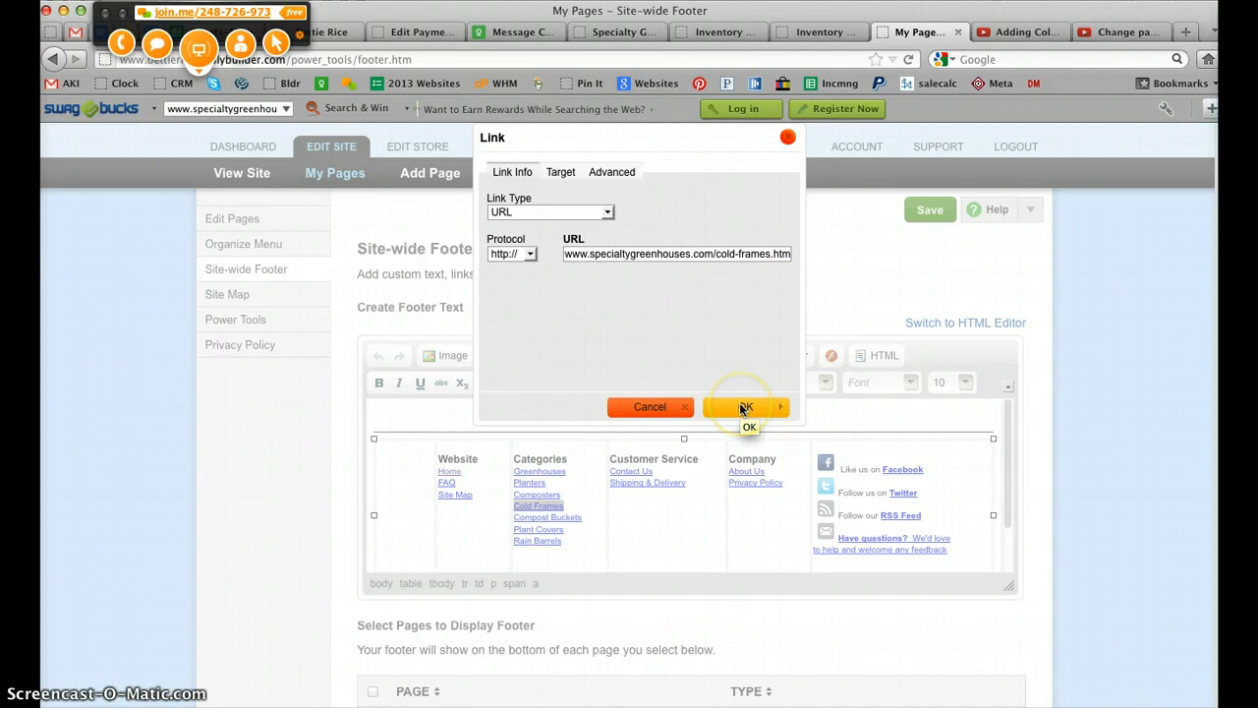
{"action": "left_click", "coordinate": [743, 407]}
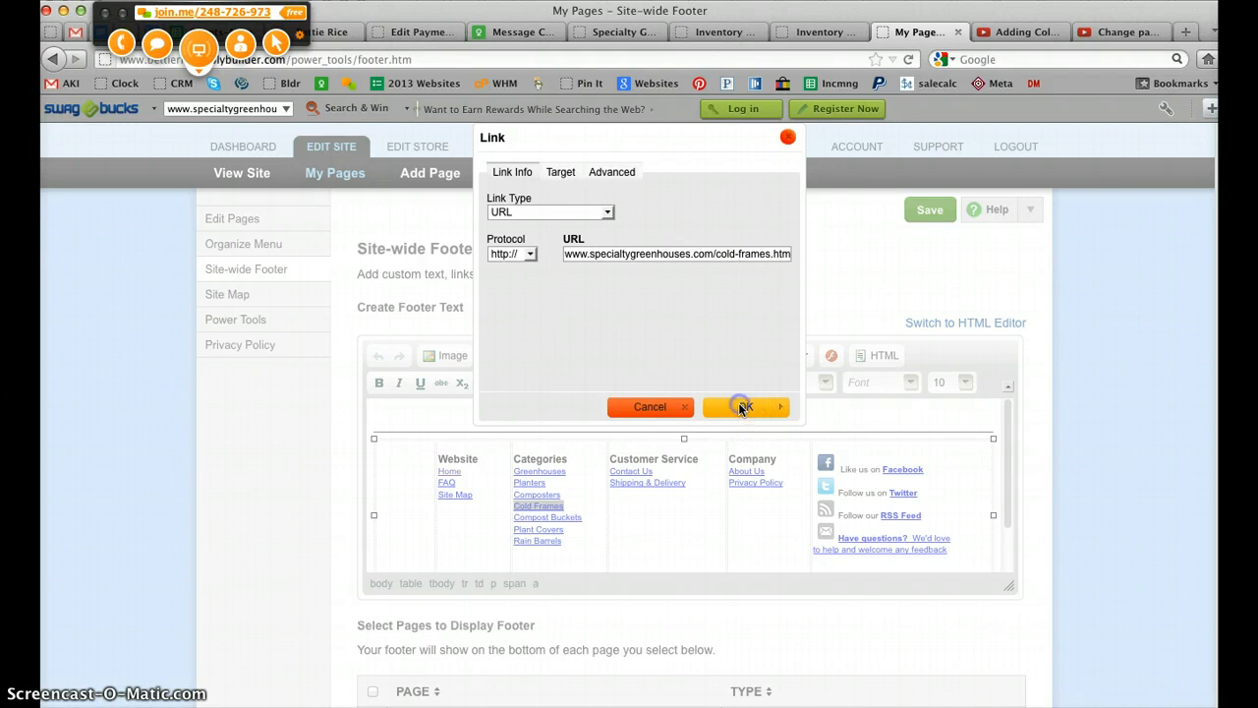
{"action": "left_click", "coordinate": [743, 405]}
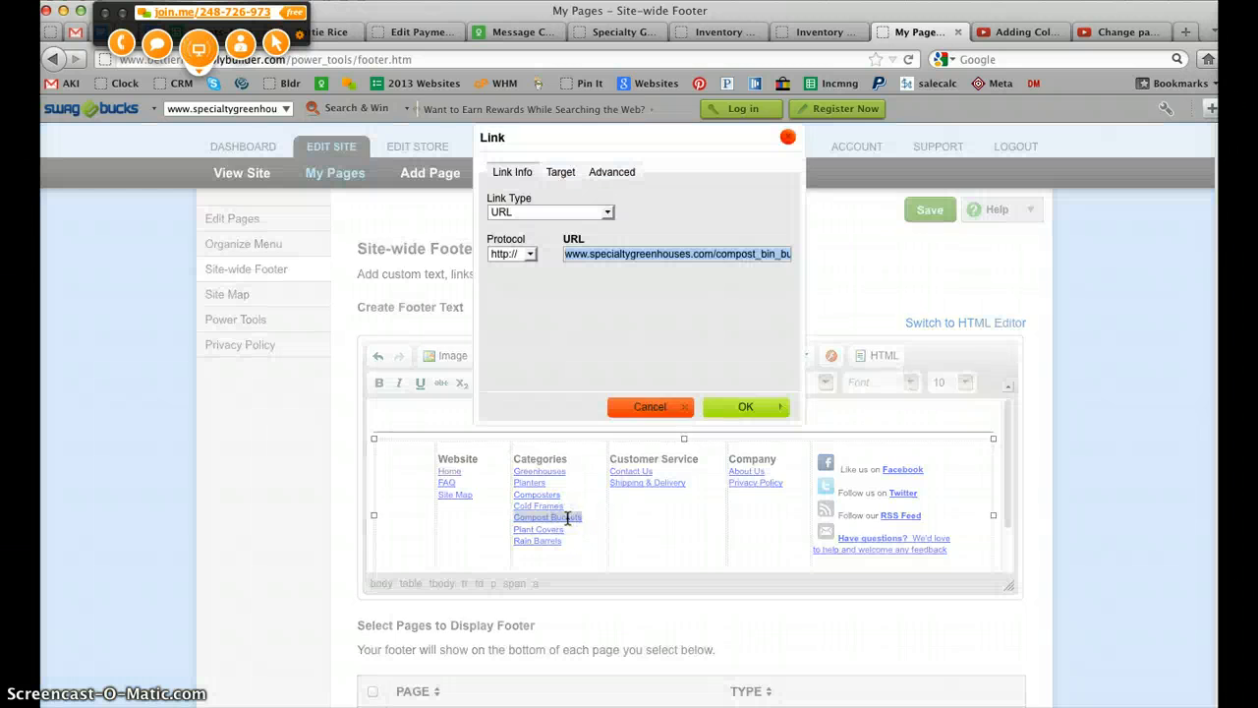
{"action": "mouse_move", "coordinate": [649, 407]}
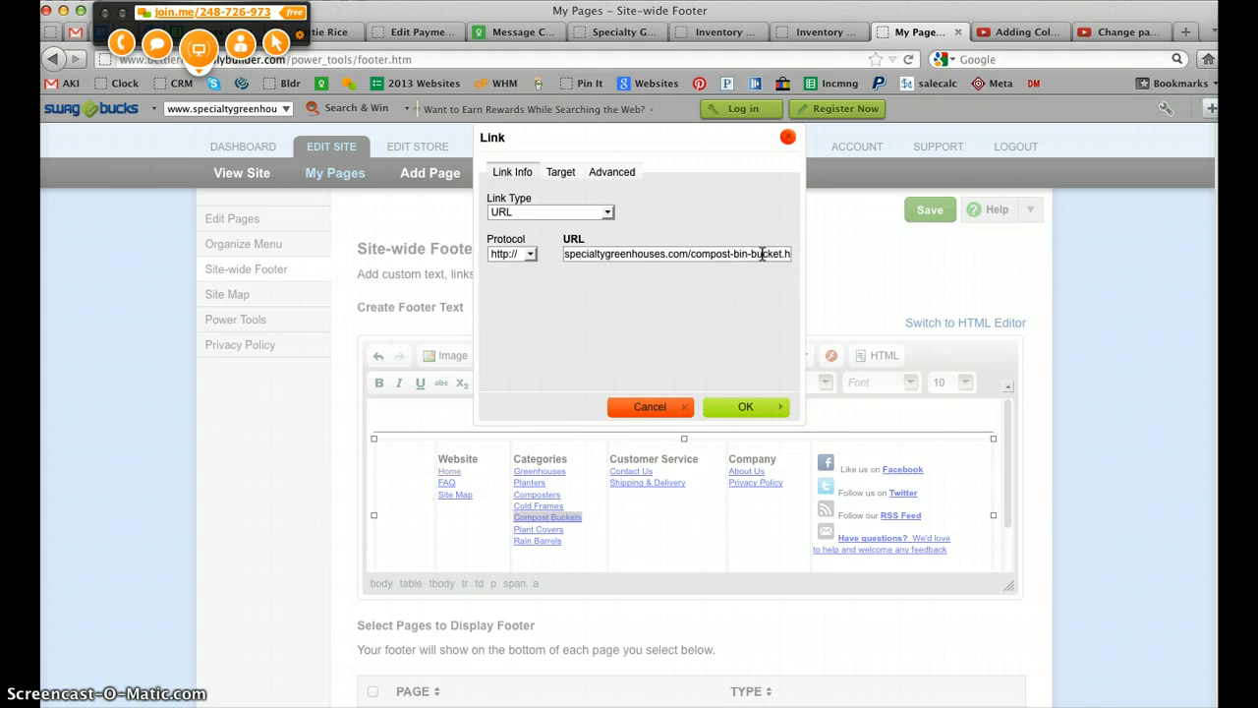
{"action": "left_click", "coordinate": [745, 405]}
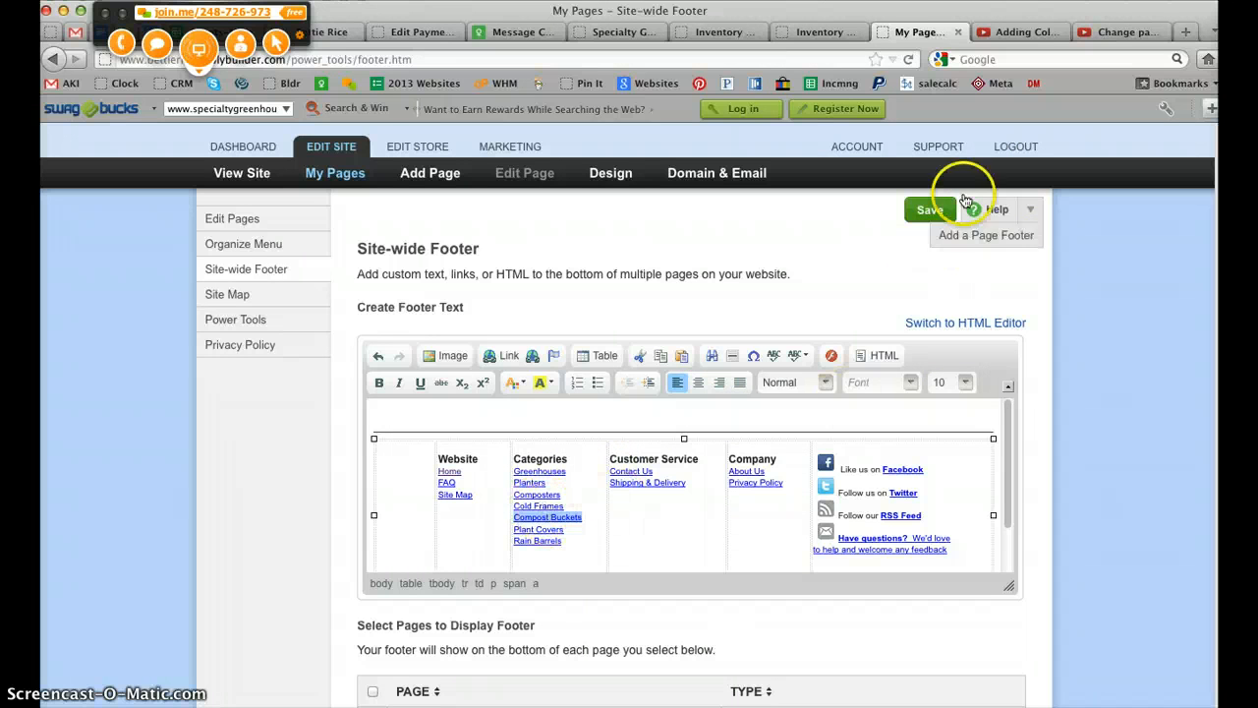
- Save the footer, then check the Contact Us link details and cancel without changes
{"action": "left_click", "coordinate": [928, 208]}
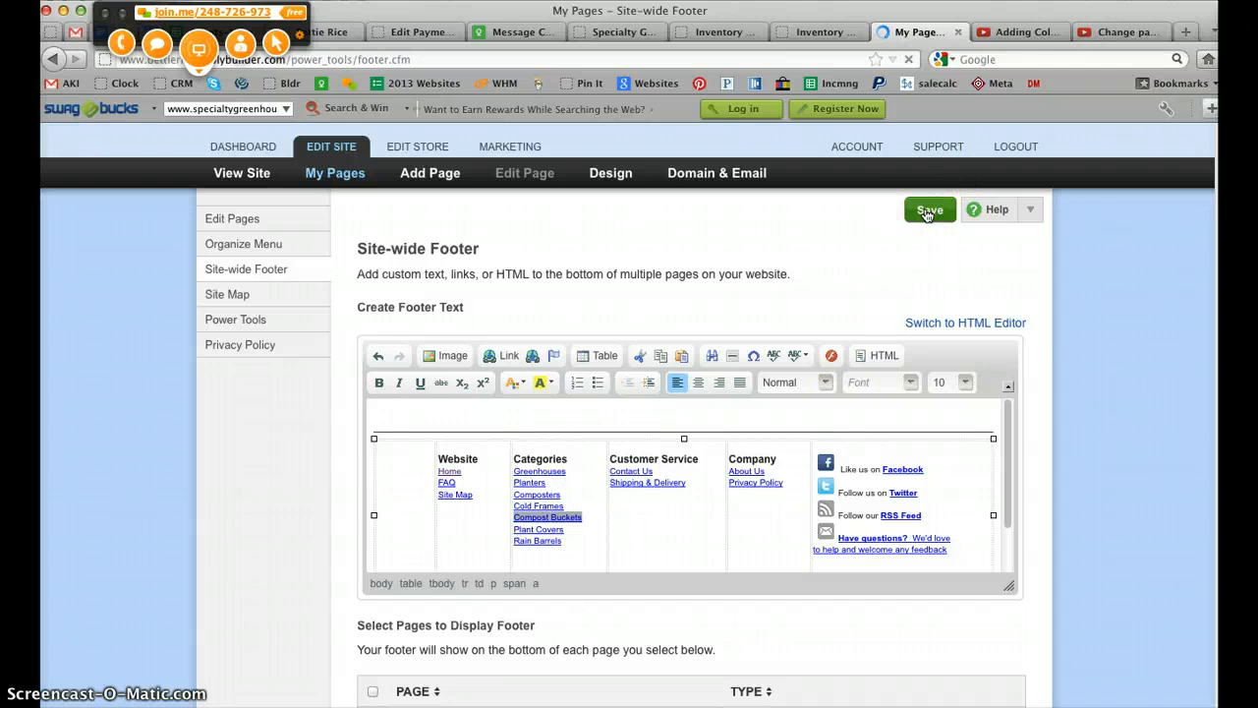
{"action": "left_click", "coordinate": [928, 208]}
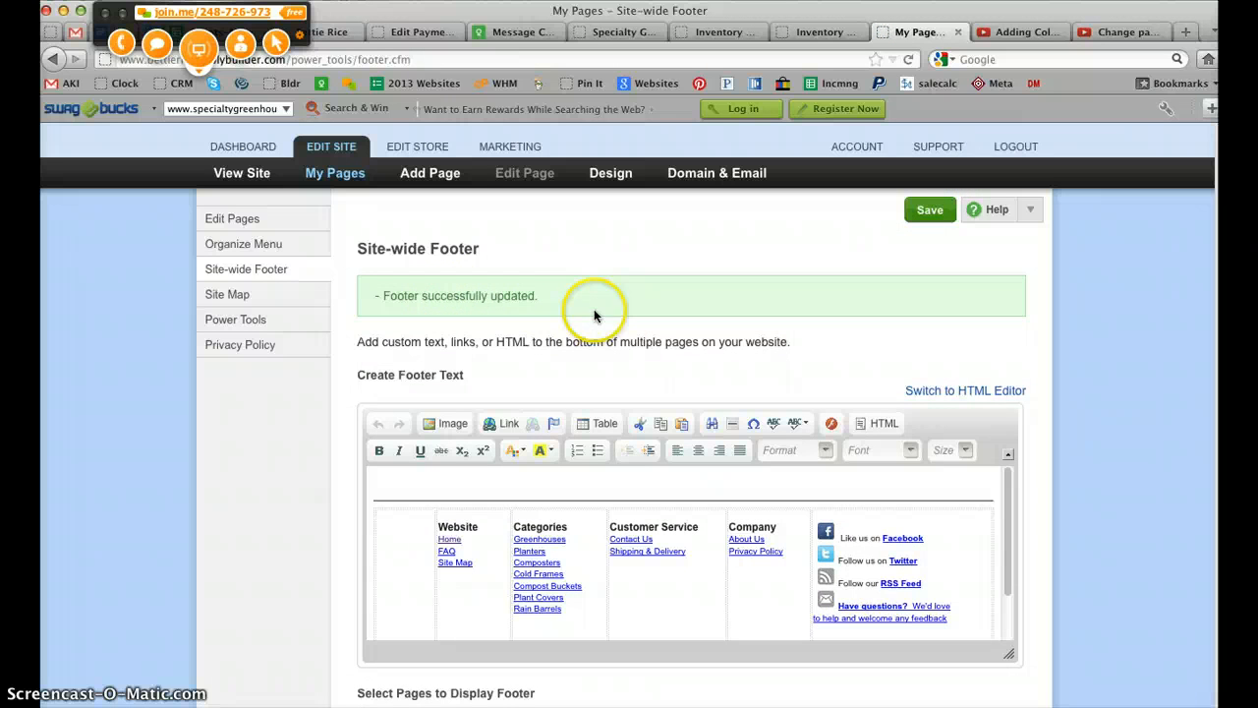
{"action": "mouse_move", "coordinate": [703, 378]}
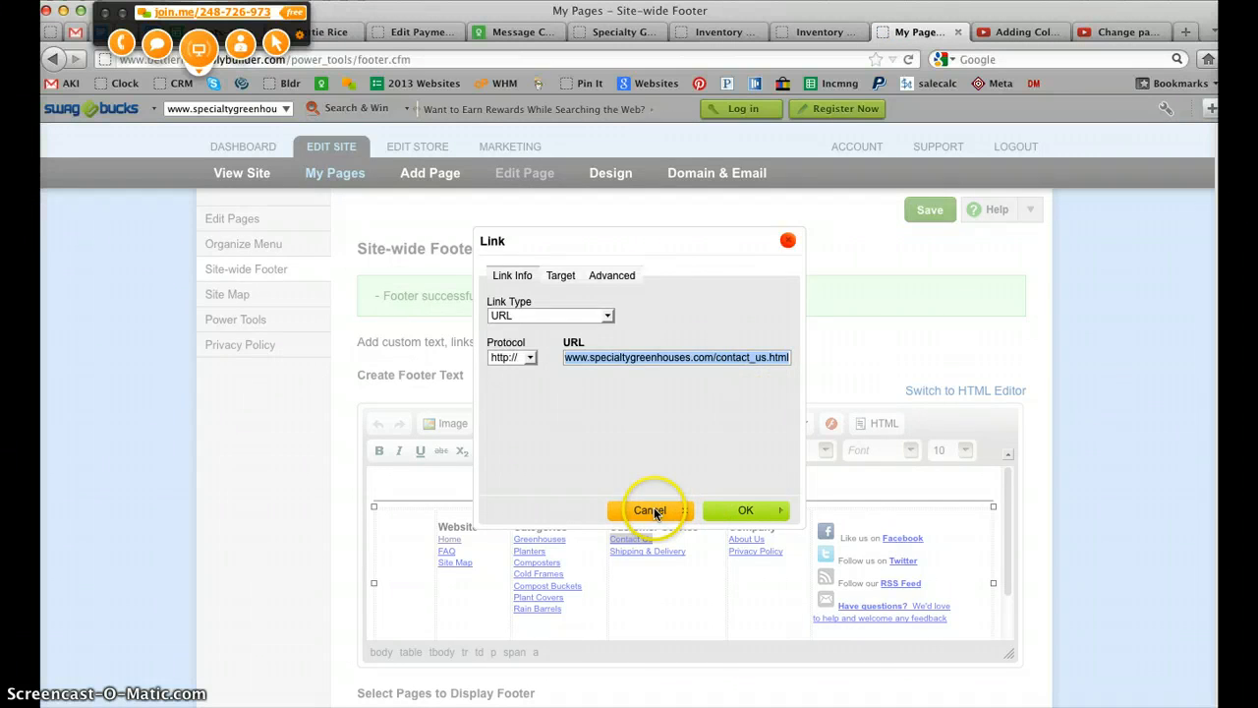
{"action": "left_click", "coordinate": [648, 511]}
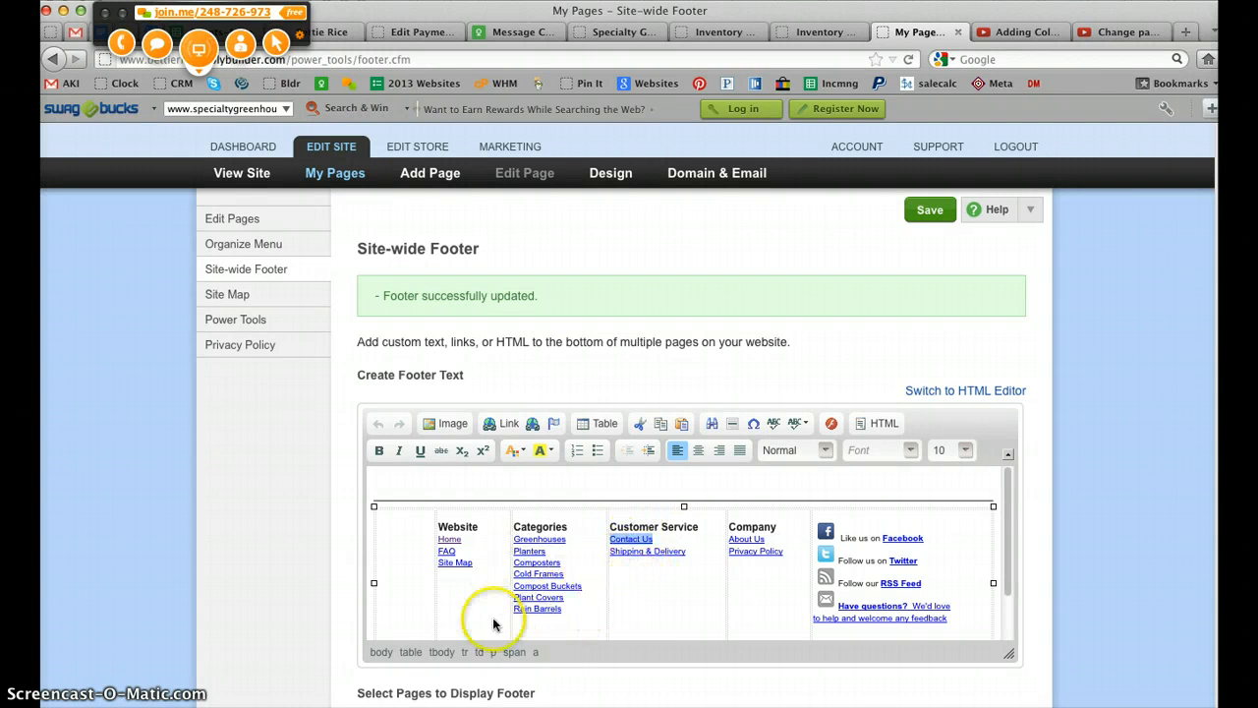
{"action": "mouse_move", "coordinate": [588, 614]}
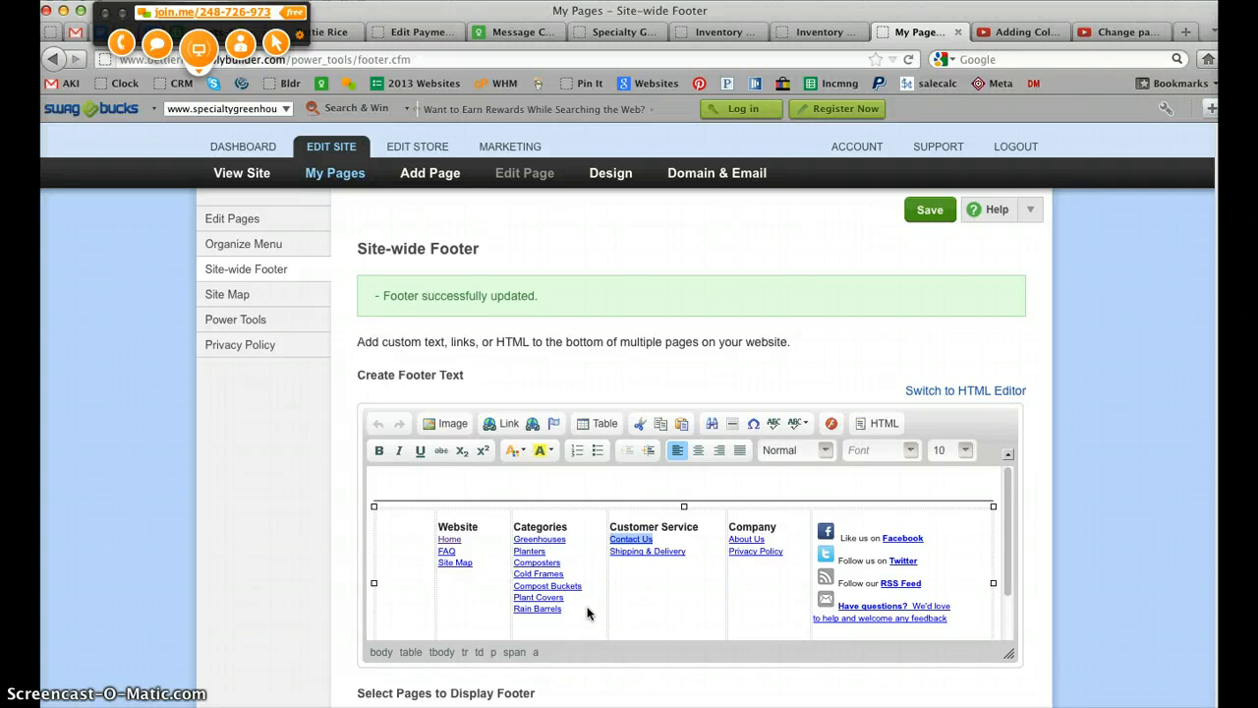